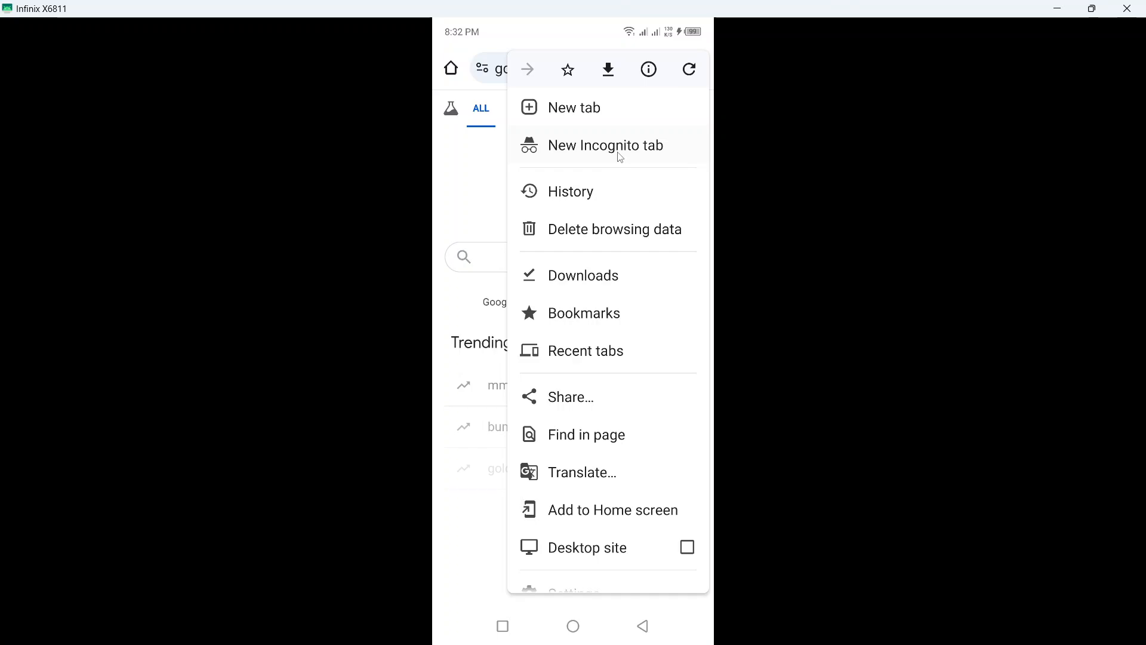
- Open a new incognito tab and load chrome://chrome-urls from the 'chro' address suggestion
left_click(606, 144)
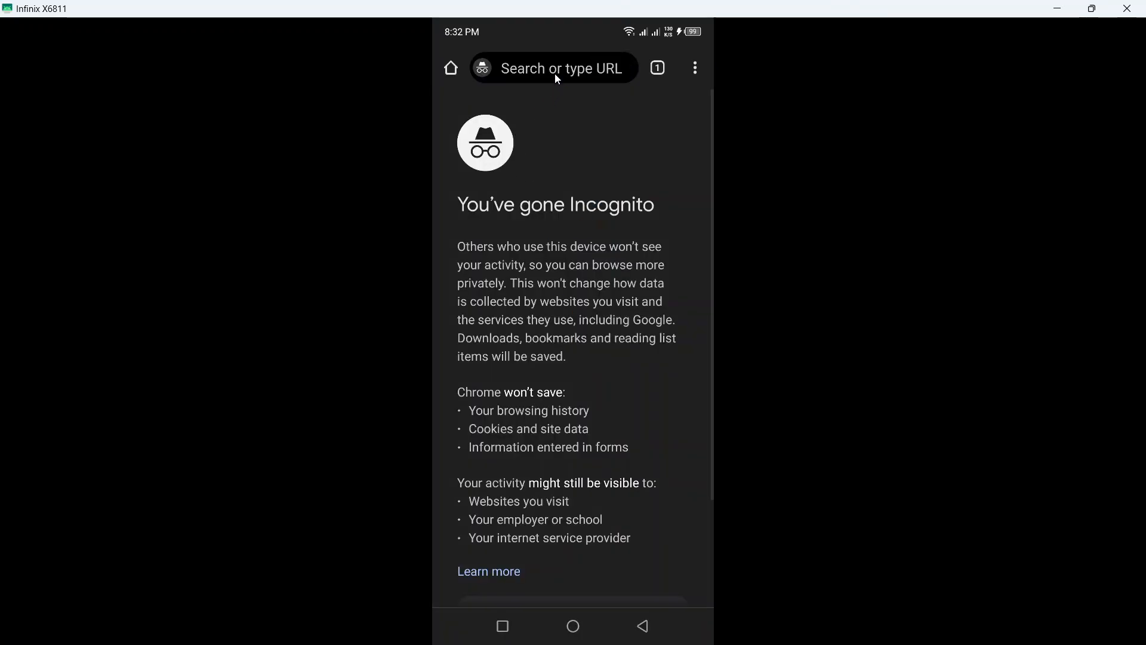
type("chrome")
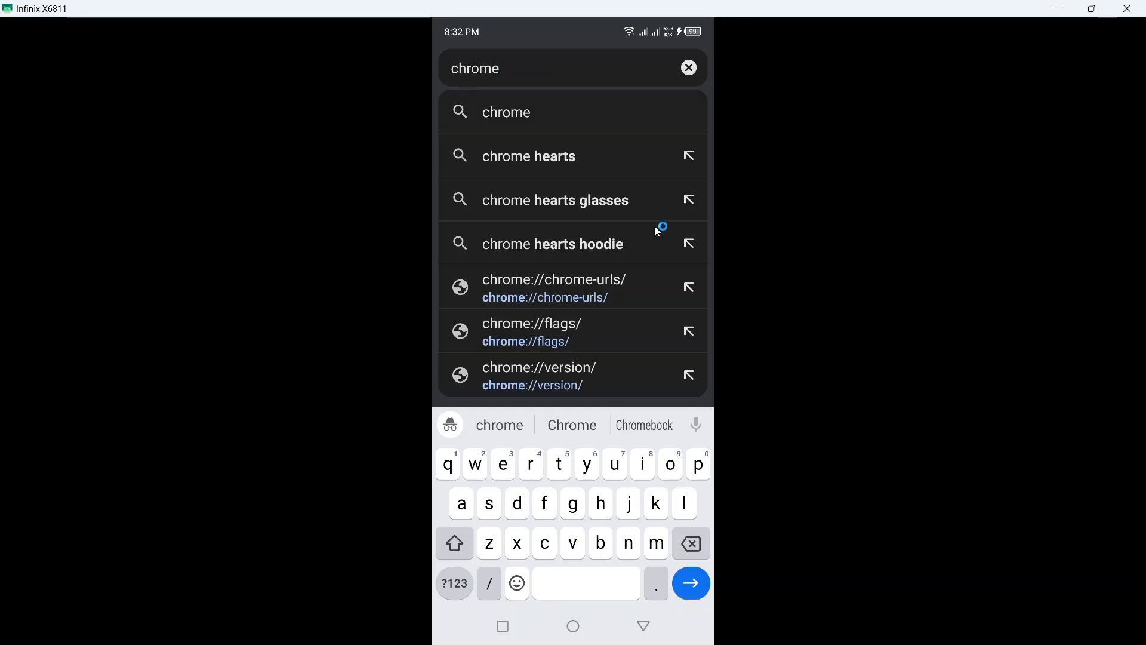
mouse_move(614, 293)
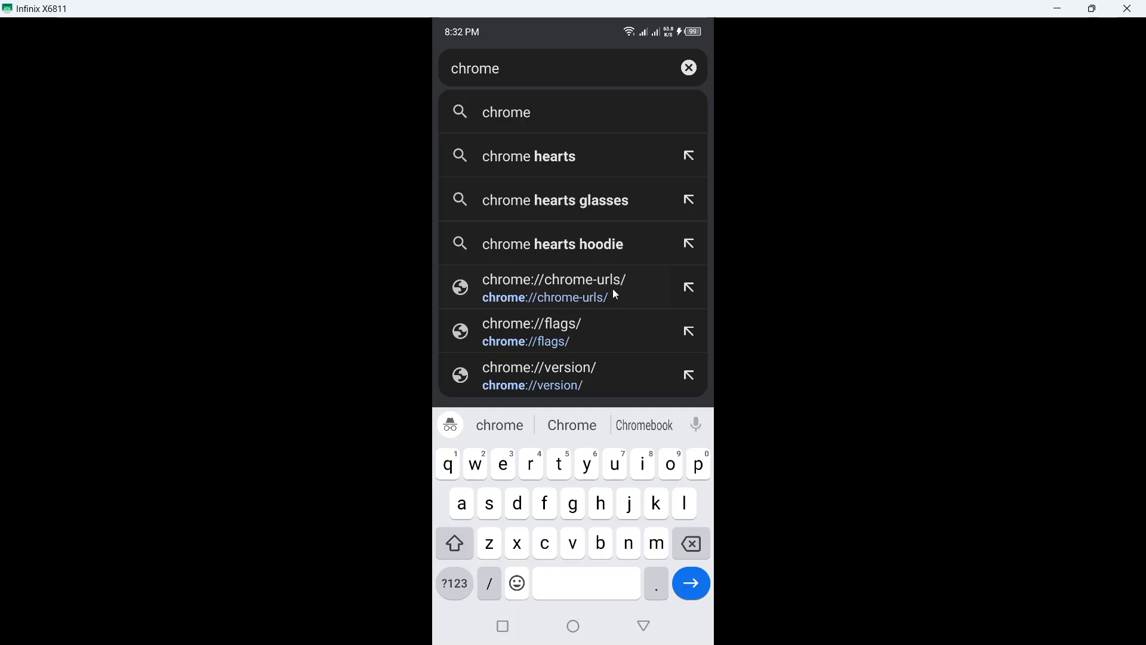
left_click(553, 286)
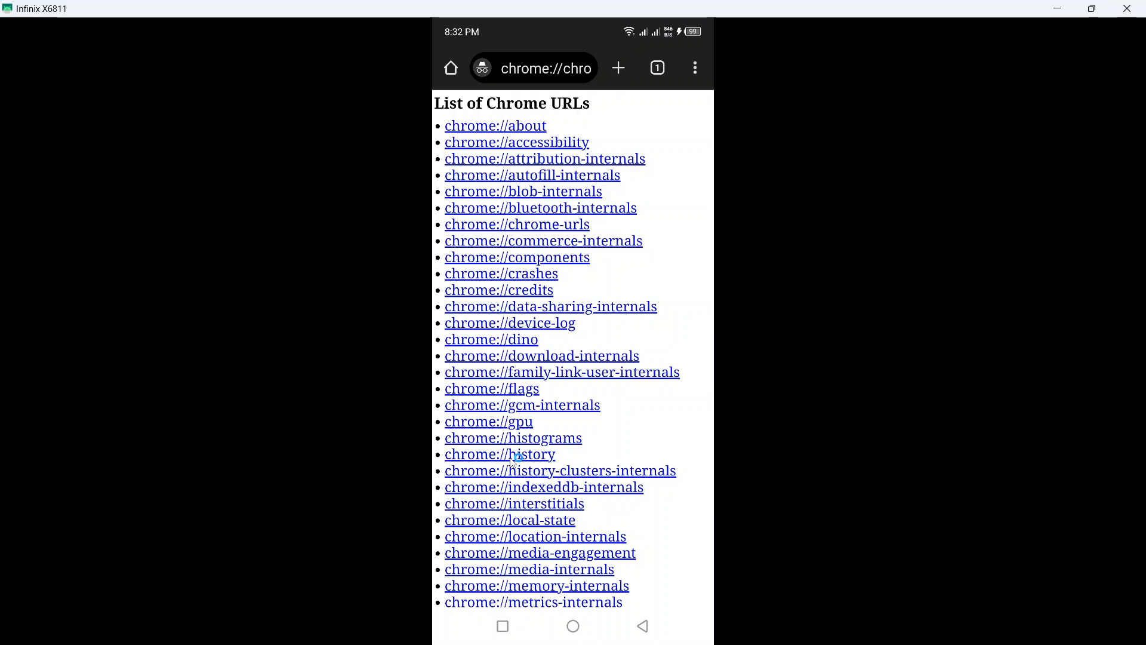
mouse_move(530, 458)
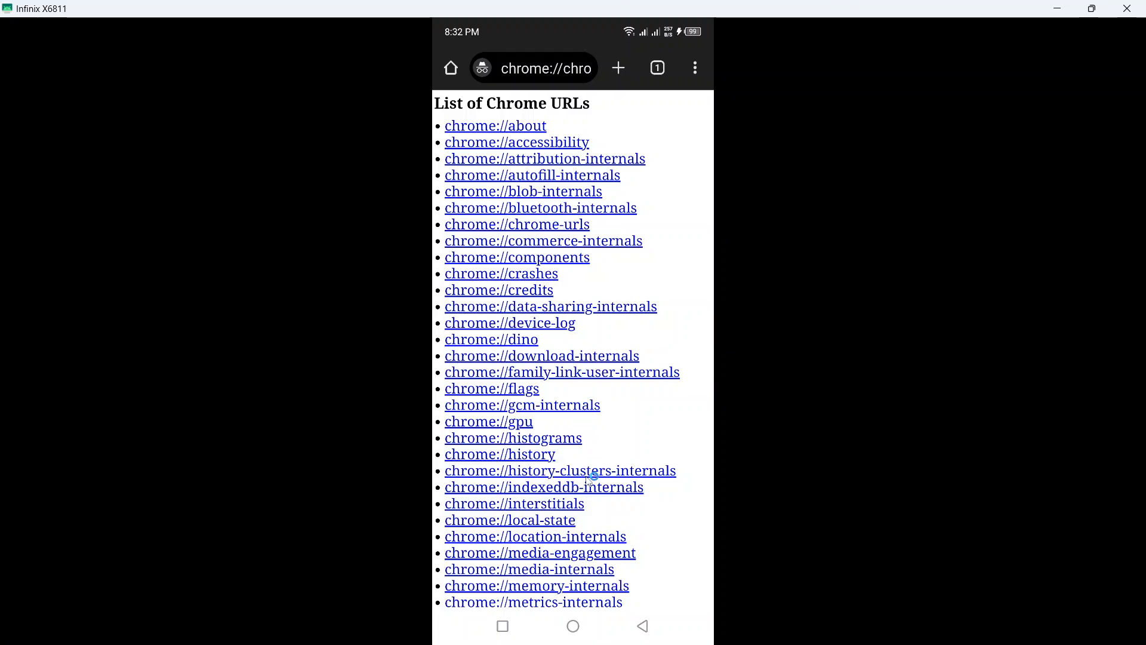
- Leave the Chrome URLs list for the device home screen via the Home button
left_click(572, 626)
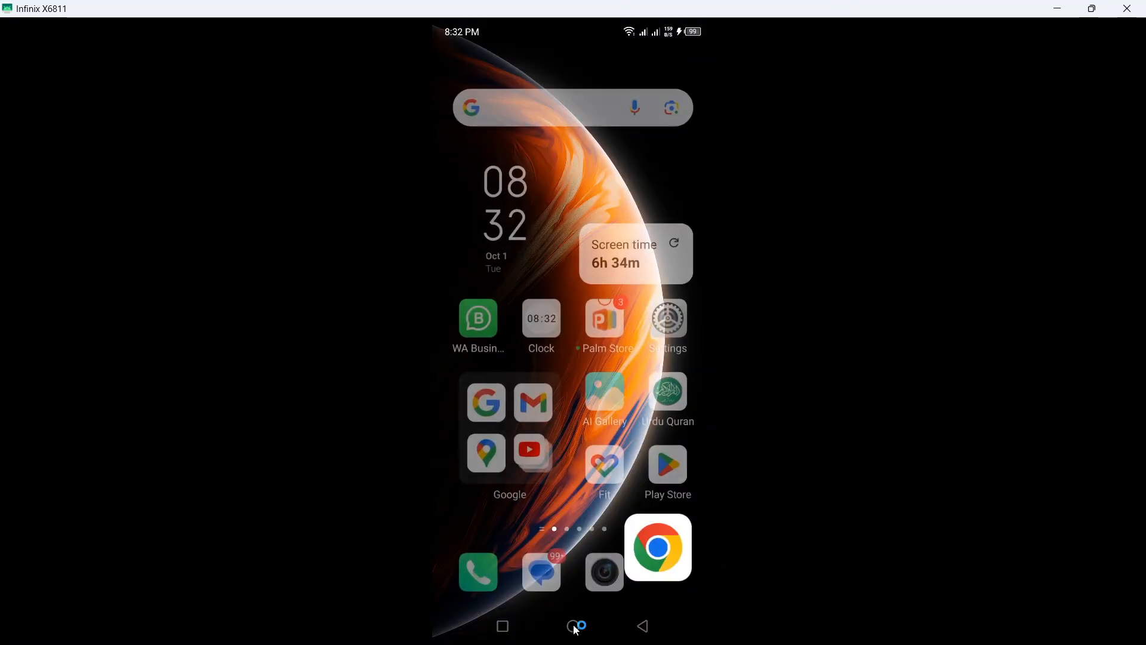